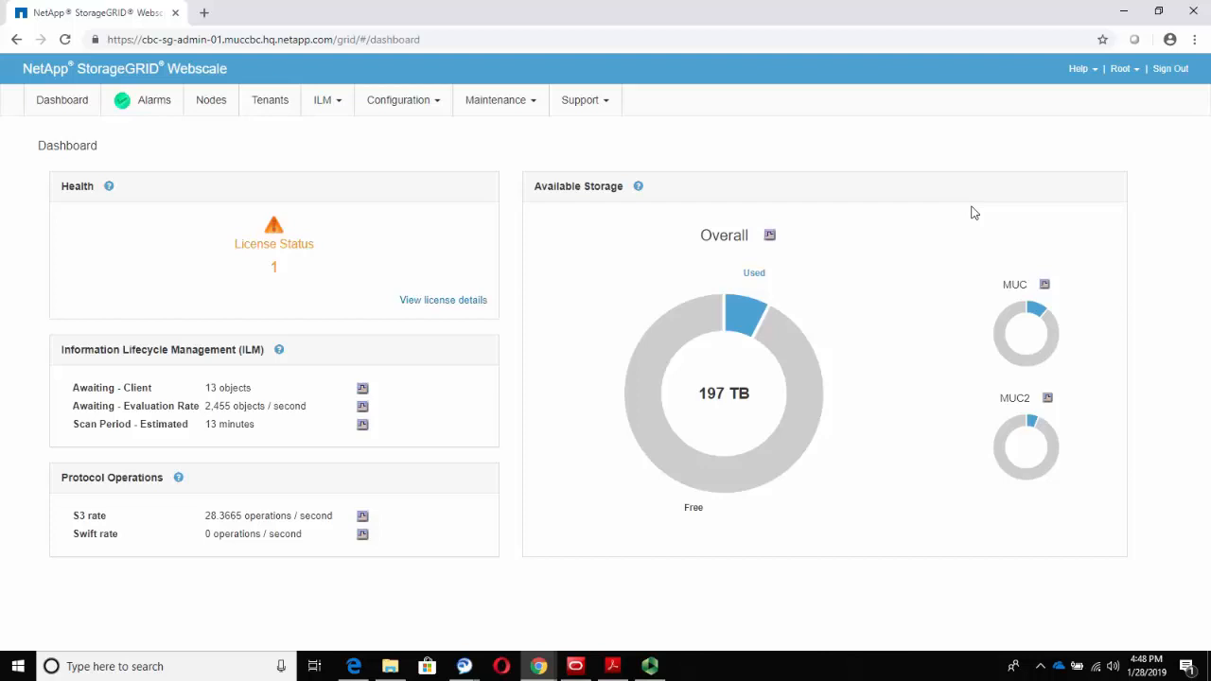
mouse_move(480, 179)
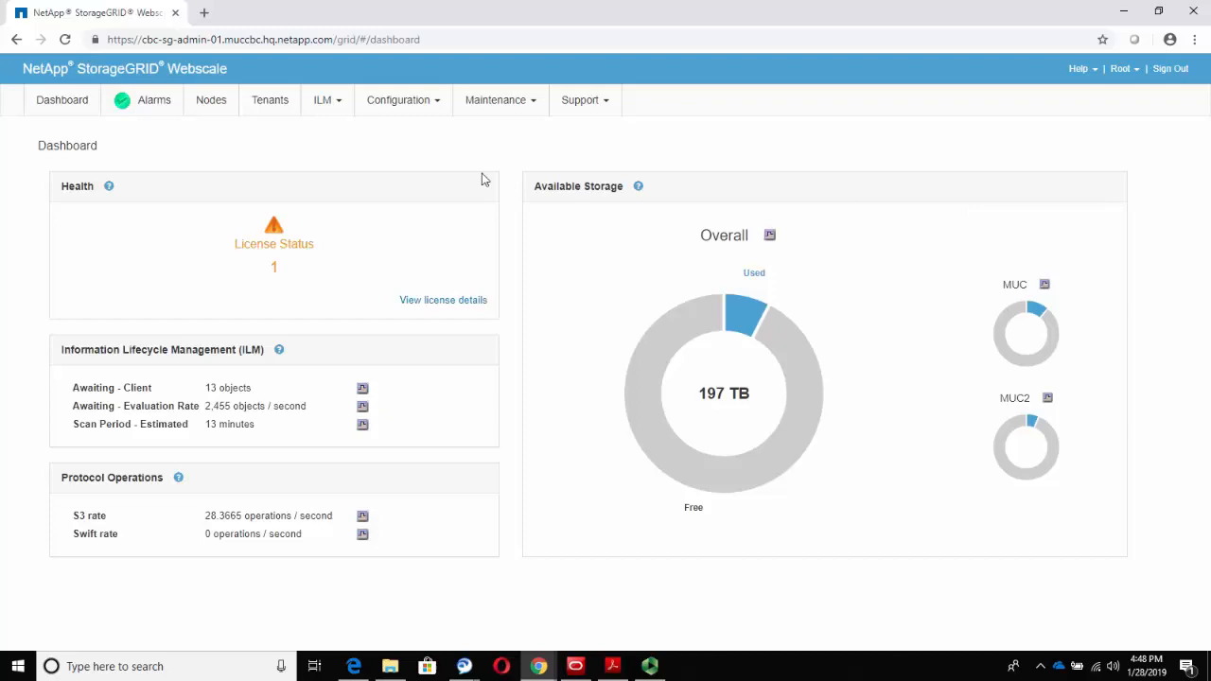
- Show the Tenant Accounts list from the grid dashboard's top navigation
click(269, 100)
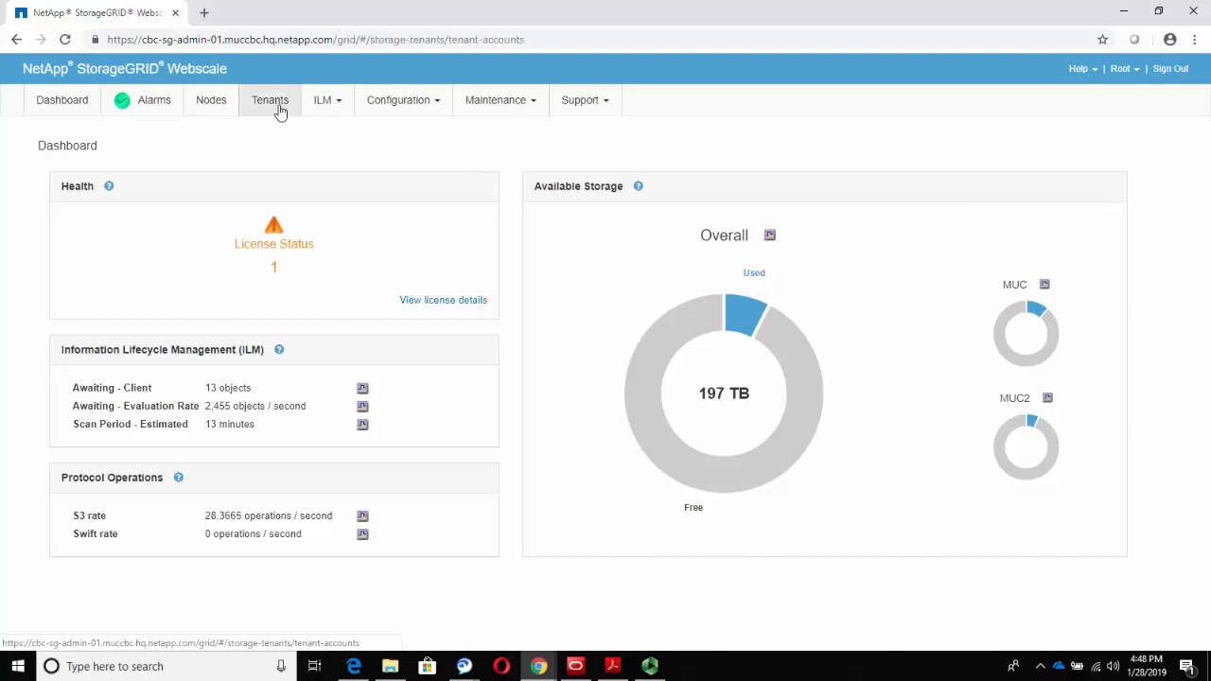
click(269, 98)
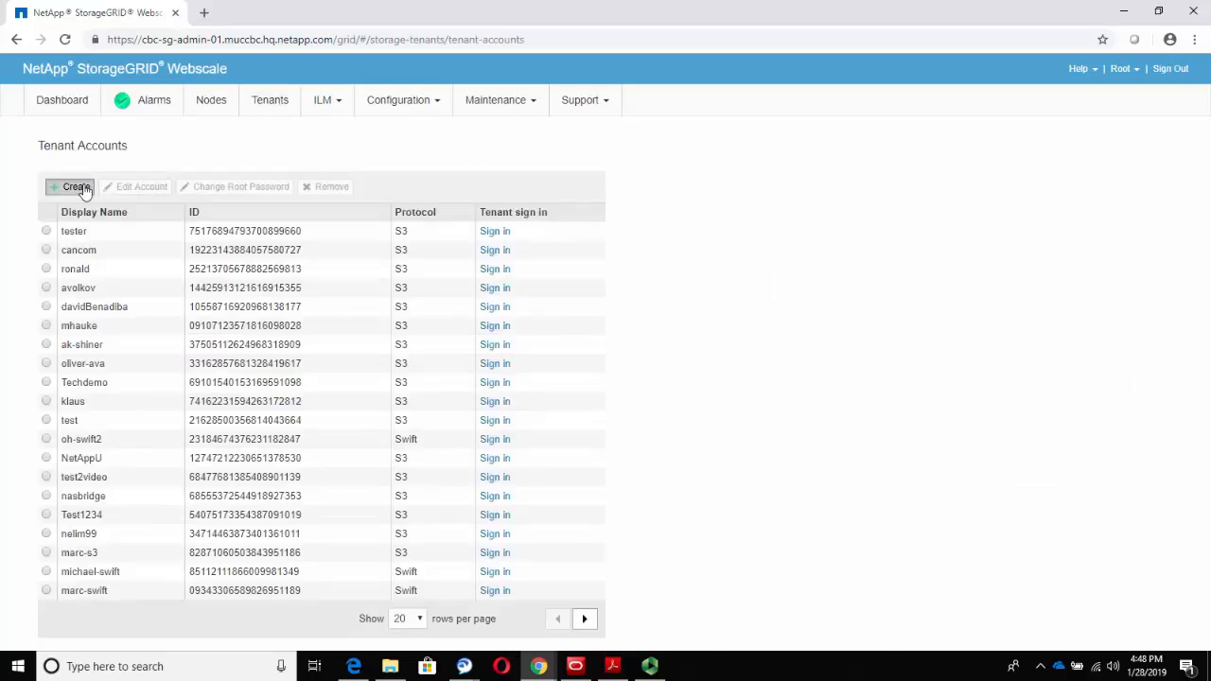
- Begin a new tenant account with display name 'IT Support' using the S3 protocol
click(75, 187)
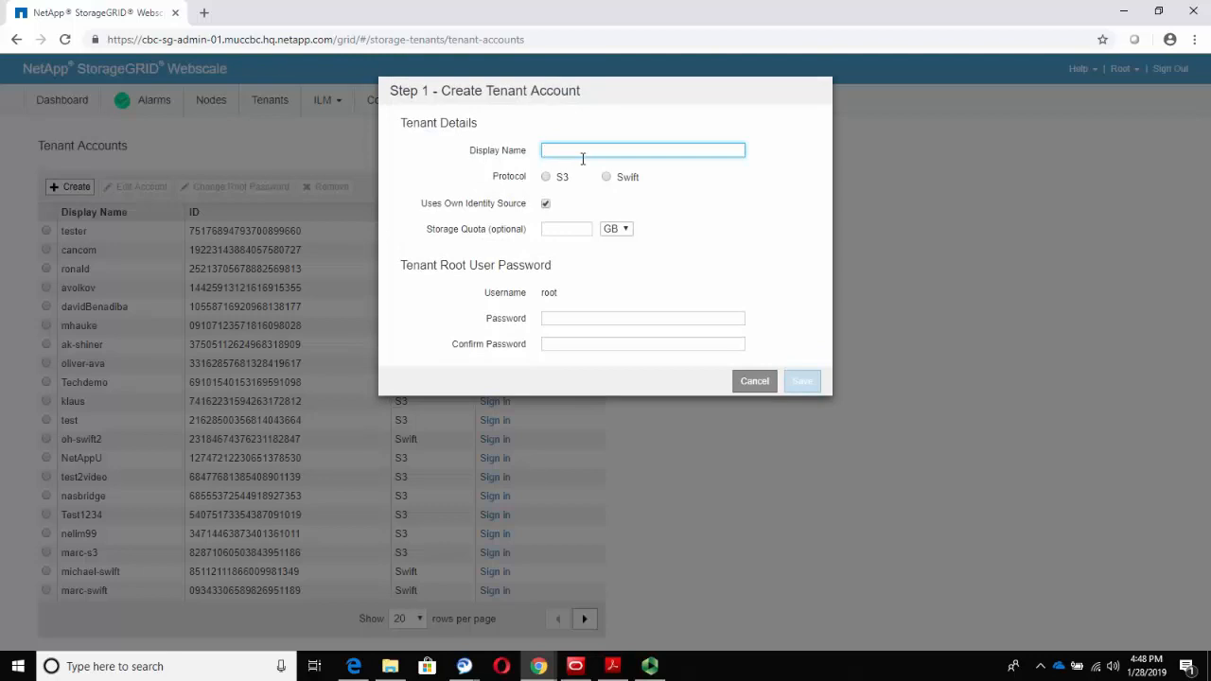
text(IT Support)
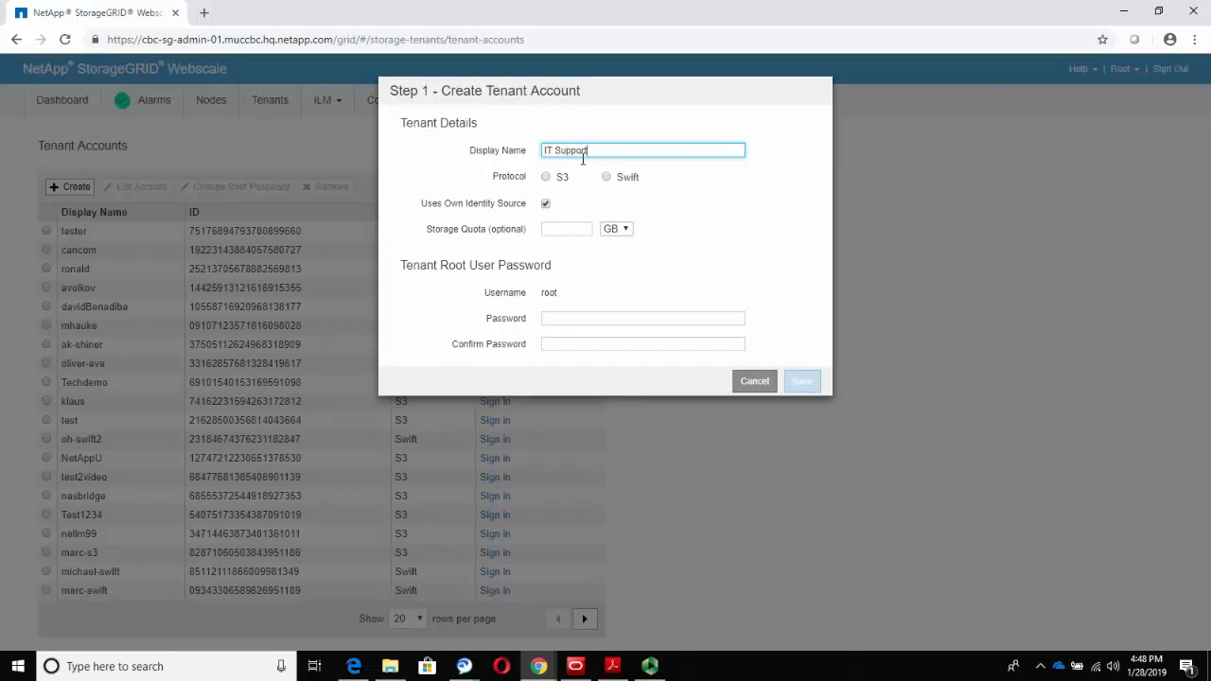
click(545, 178)
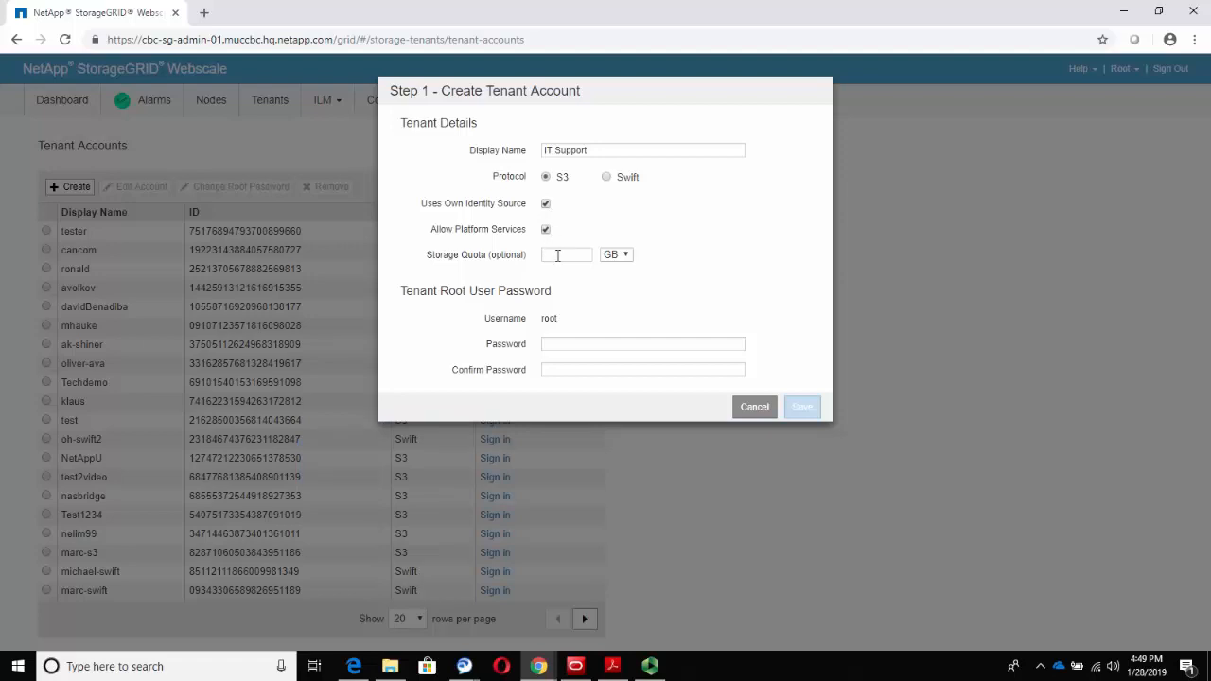
- Enter a storage quota of 100 GB for the IT Support tenant
click(565, 253)
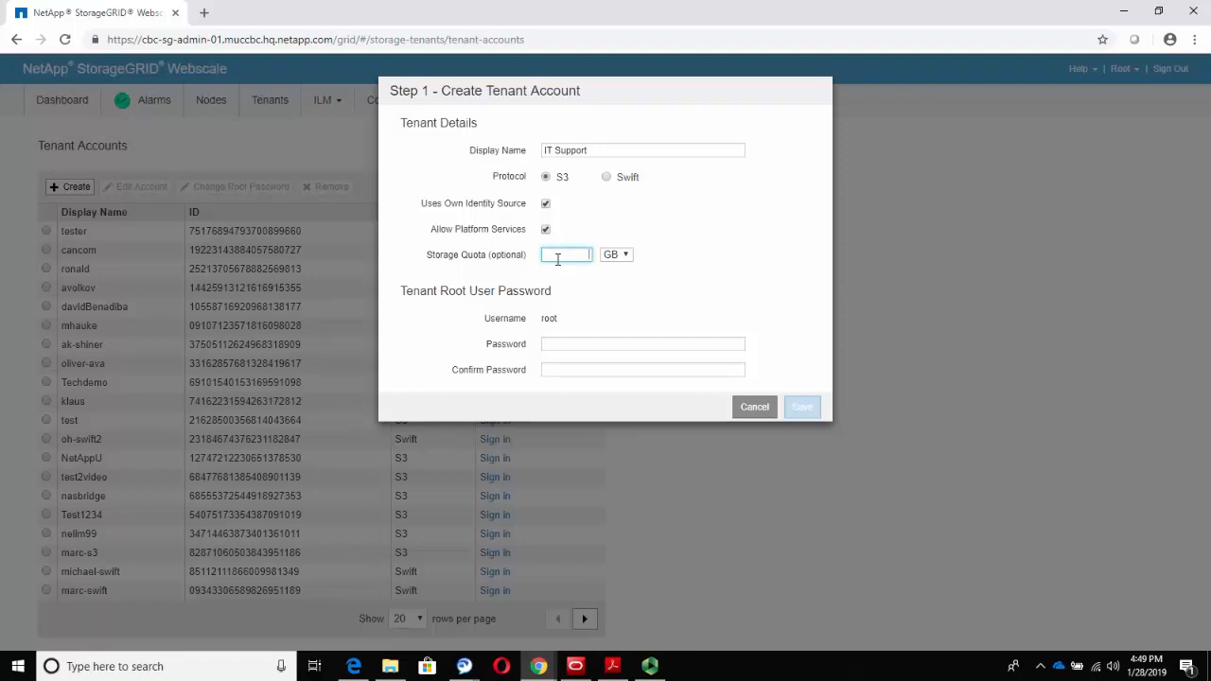
text(100)
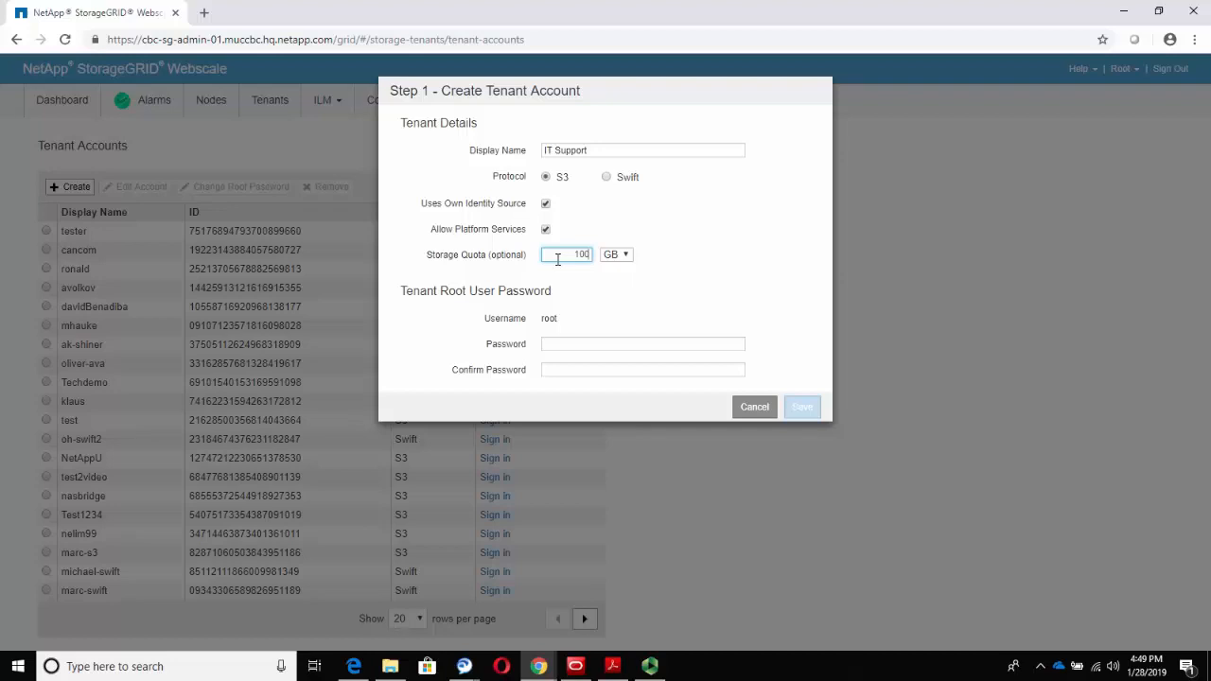
mouse_move(586, 363)
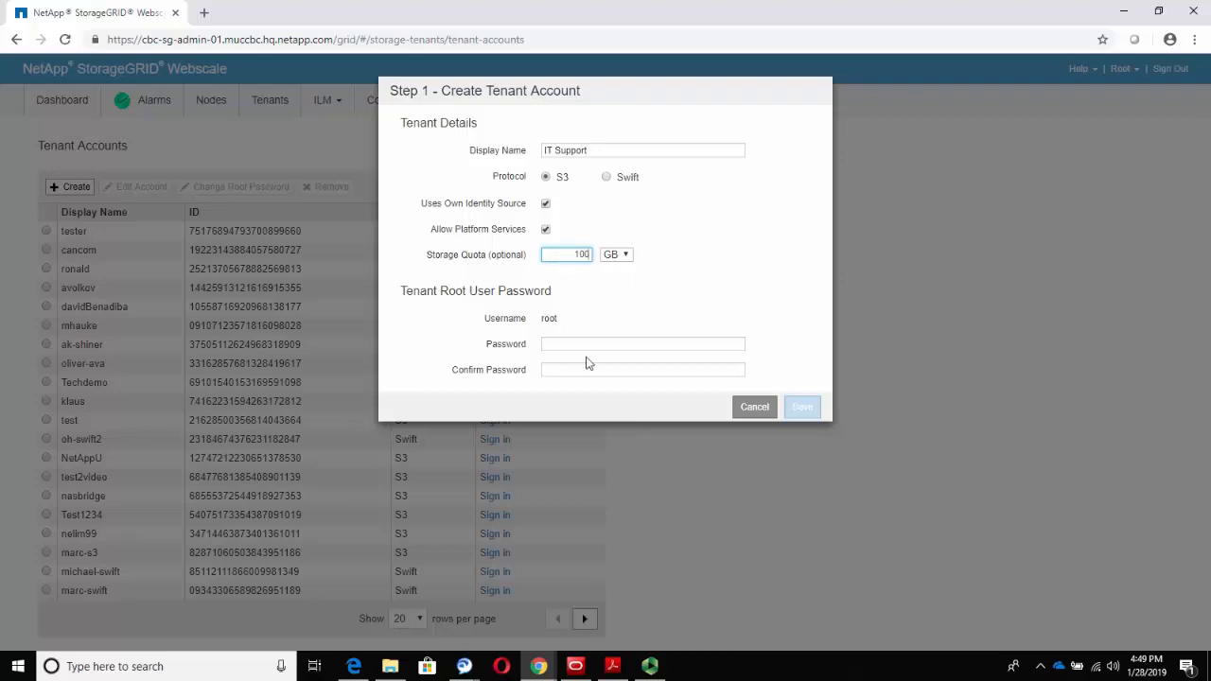
- Provide the tenant root password and save to create the IT Support account
click(643, 344)
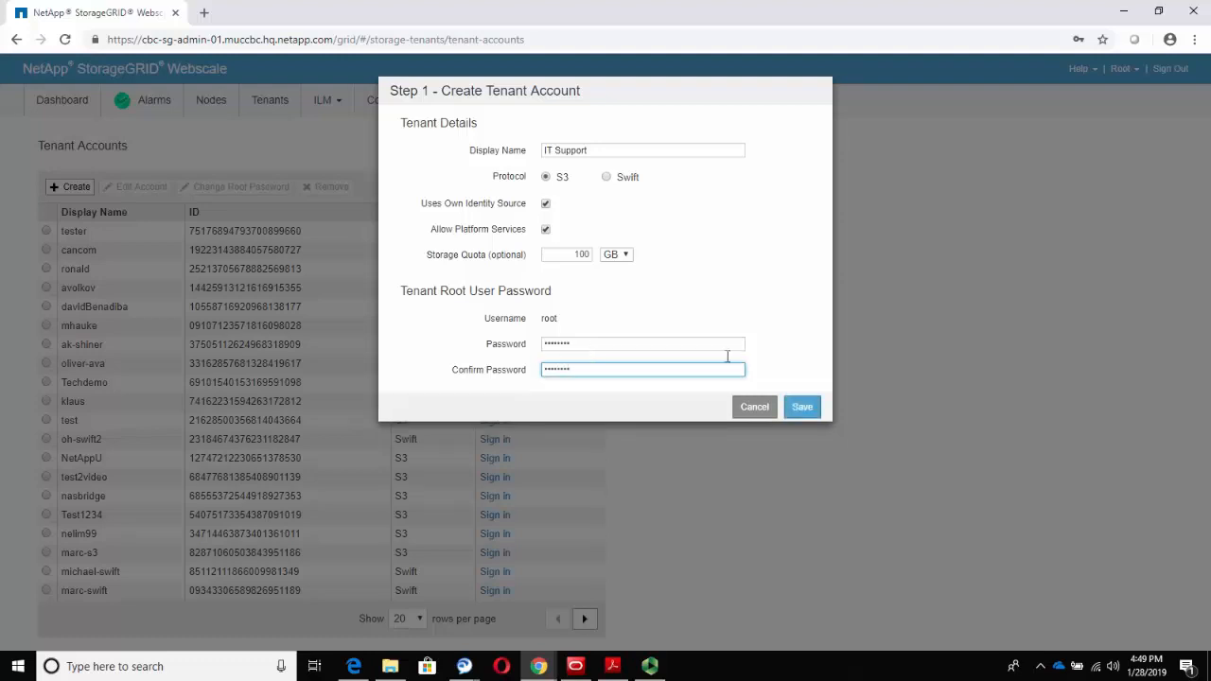
click(800, 407)
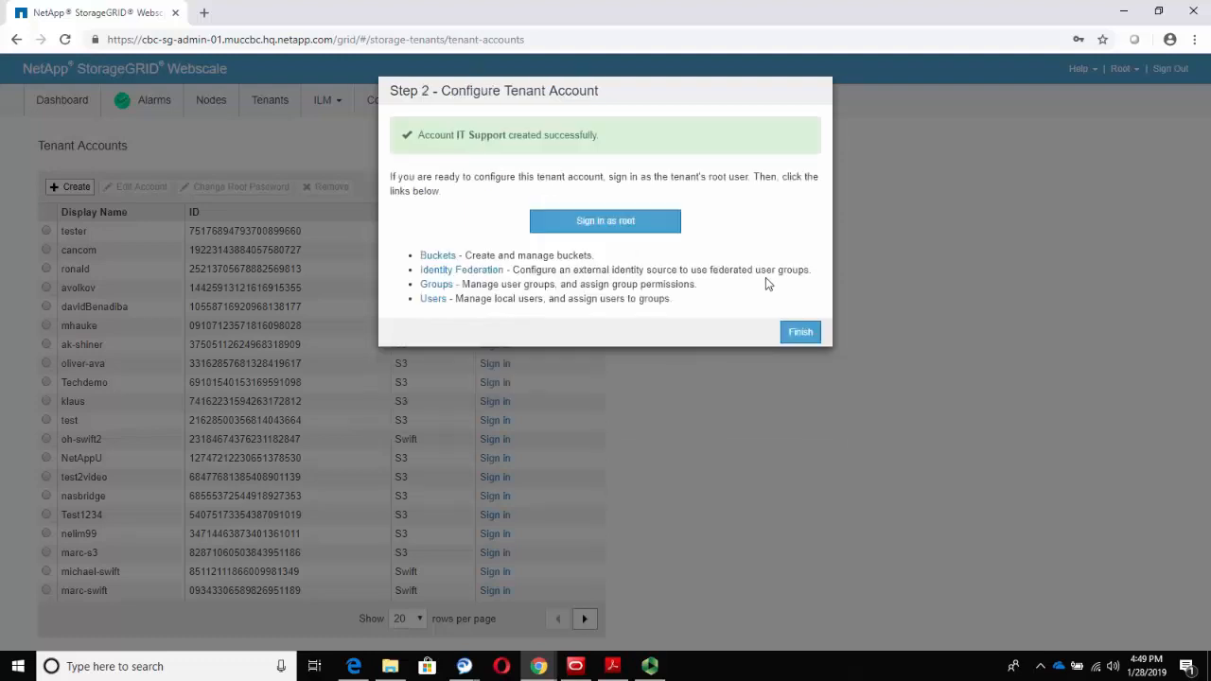
- Complete the Configure Tenant Account wizard so IT Support appears in the tenant list
click(605, 219)
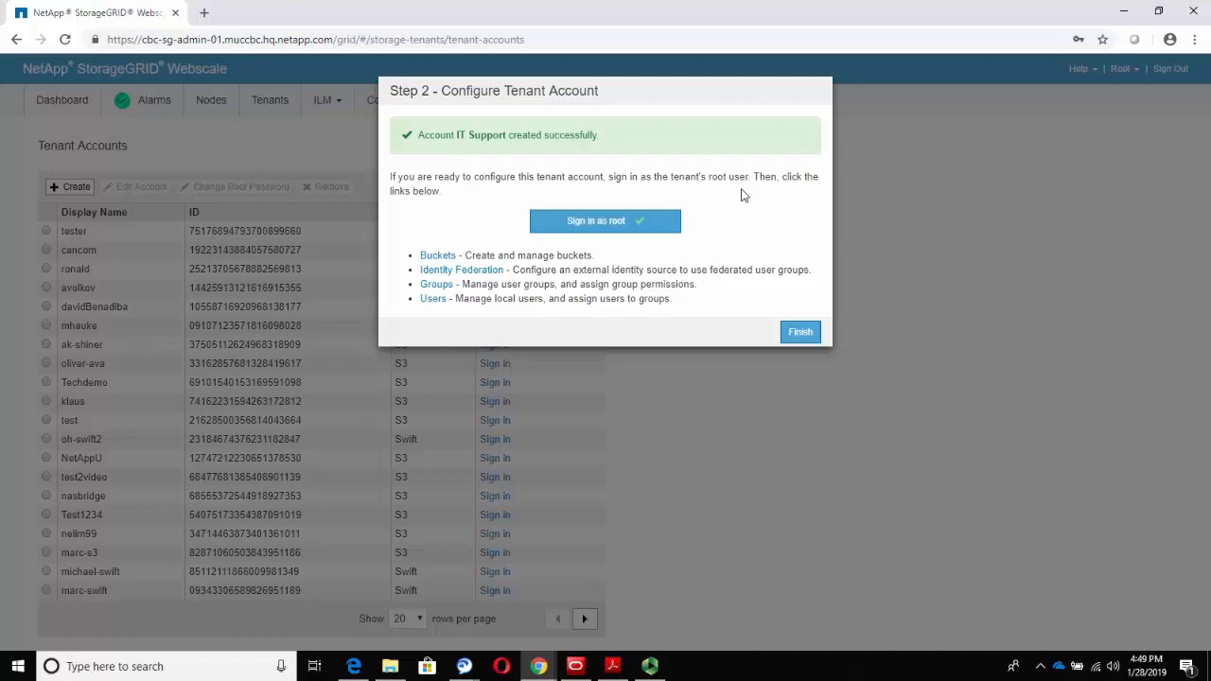
click(799, 331)
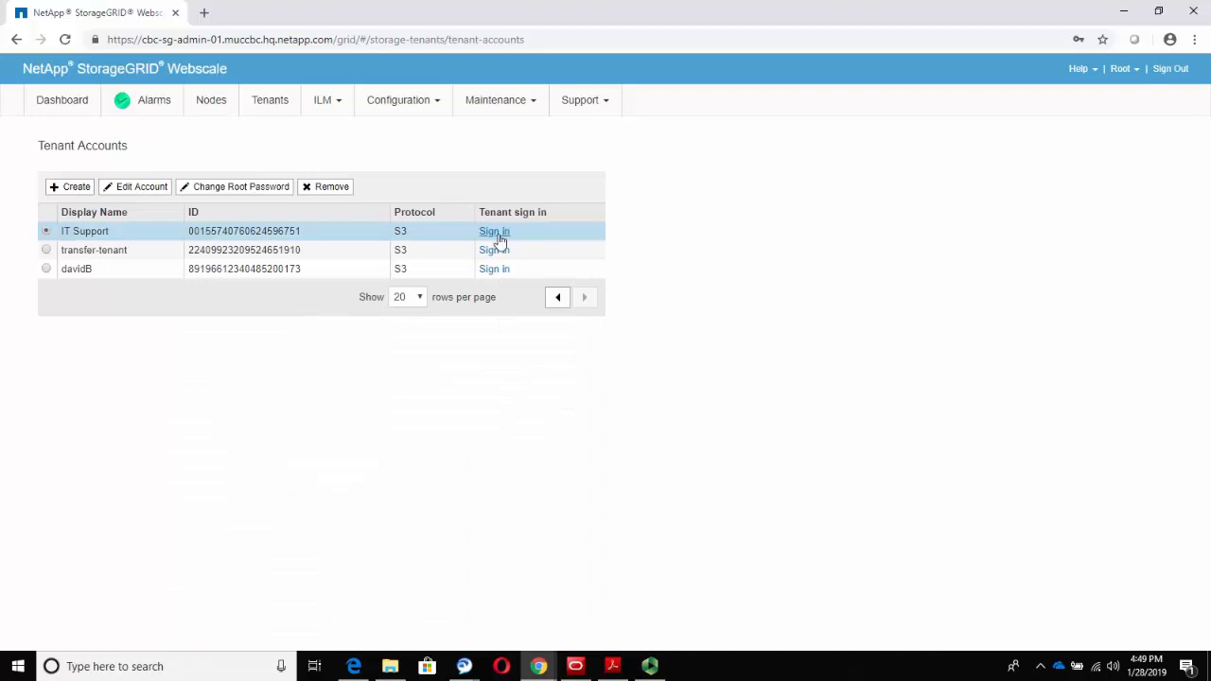
- Sign in to the IT Support tenant as user 'root' and reach its Tenant Manager dashboard
click(493, 230)
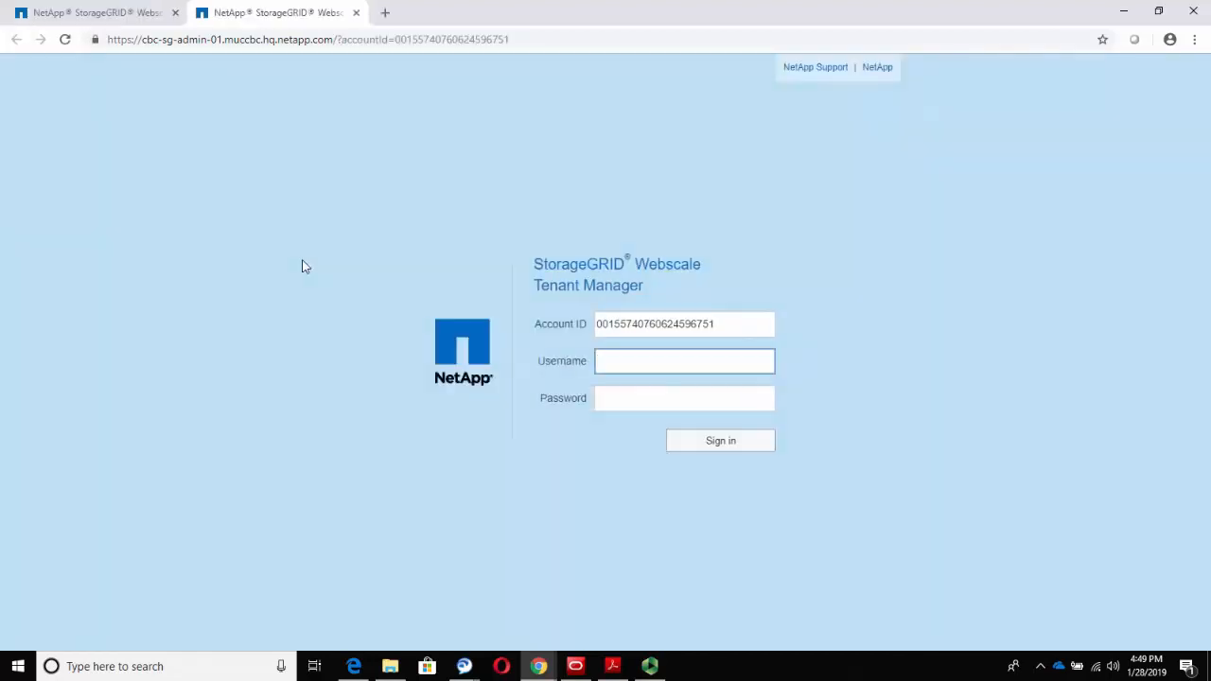
text(root)
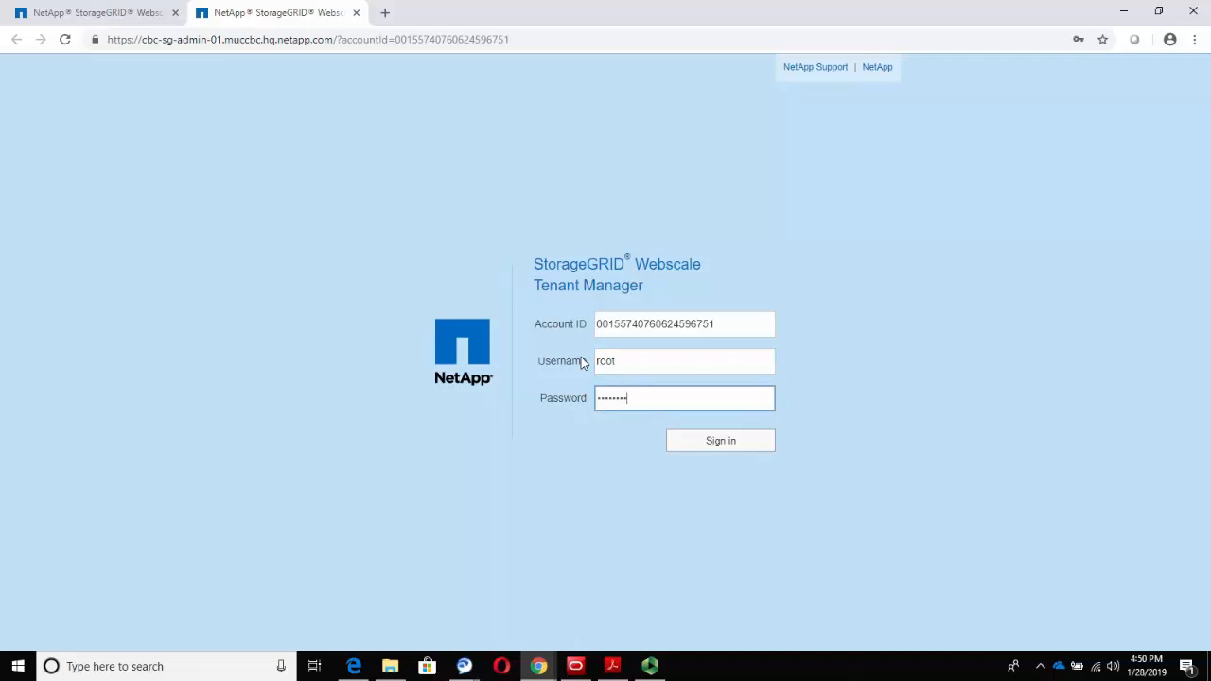
click(719, 439)
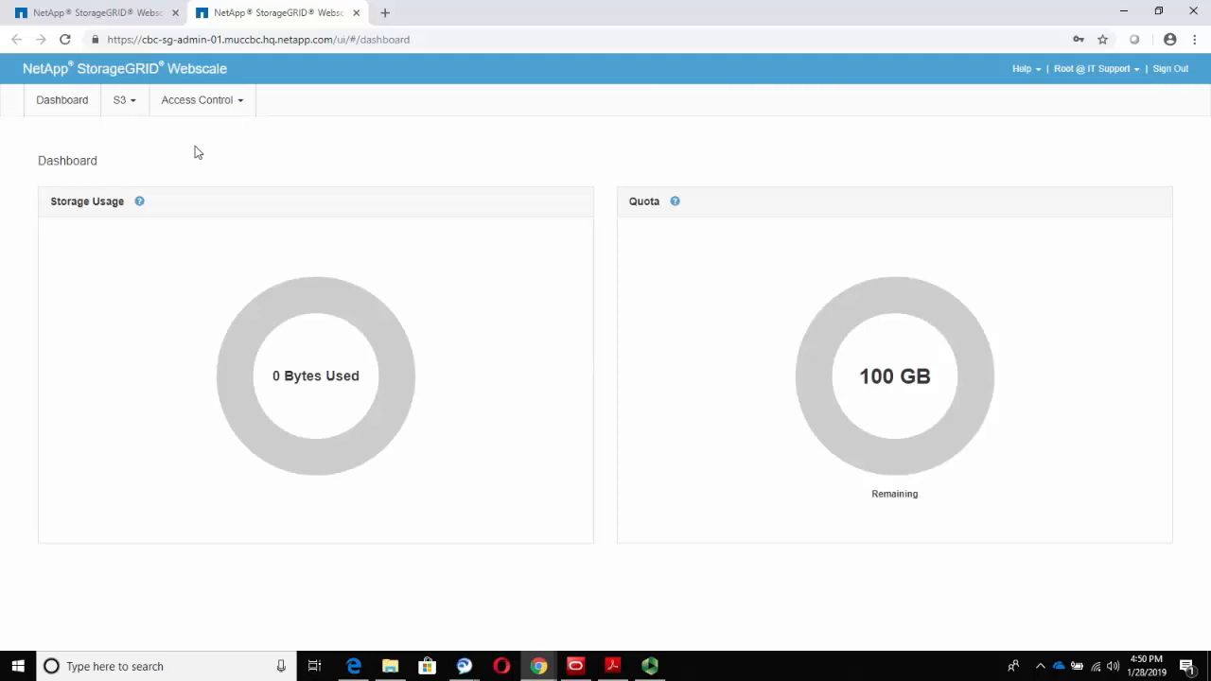
click(123, 99)
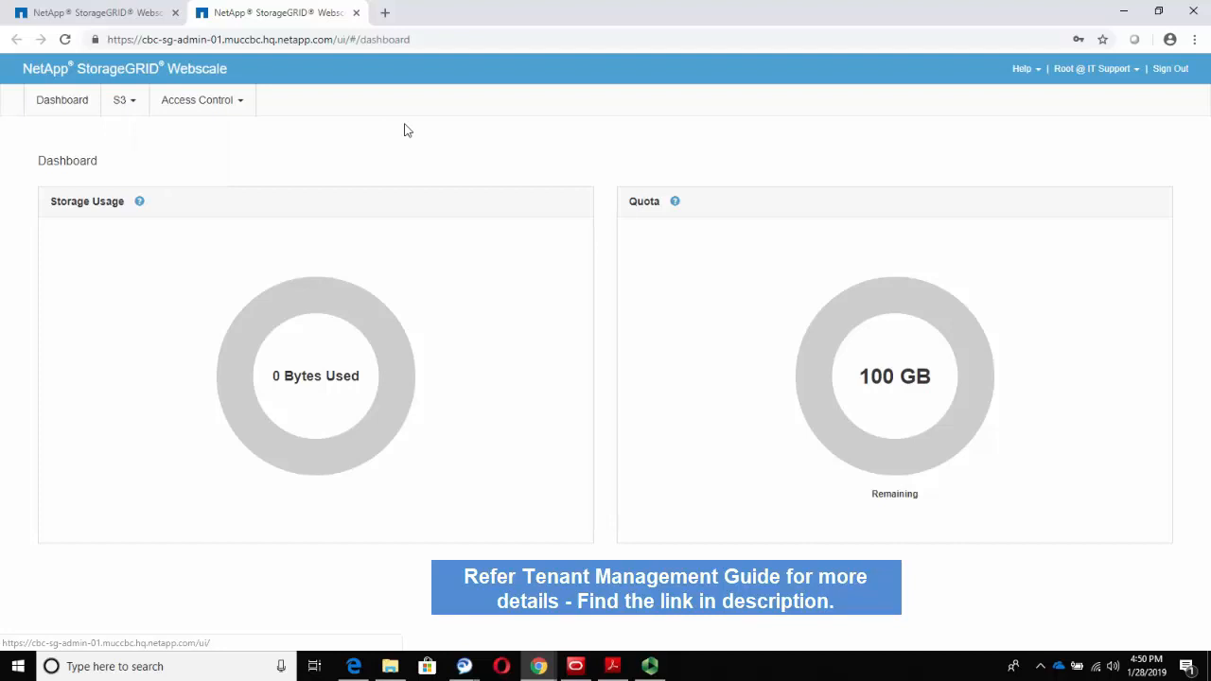
mouse_move(424, 136)
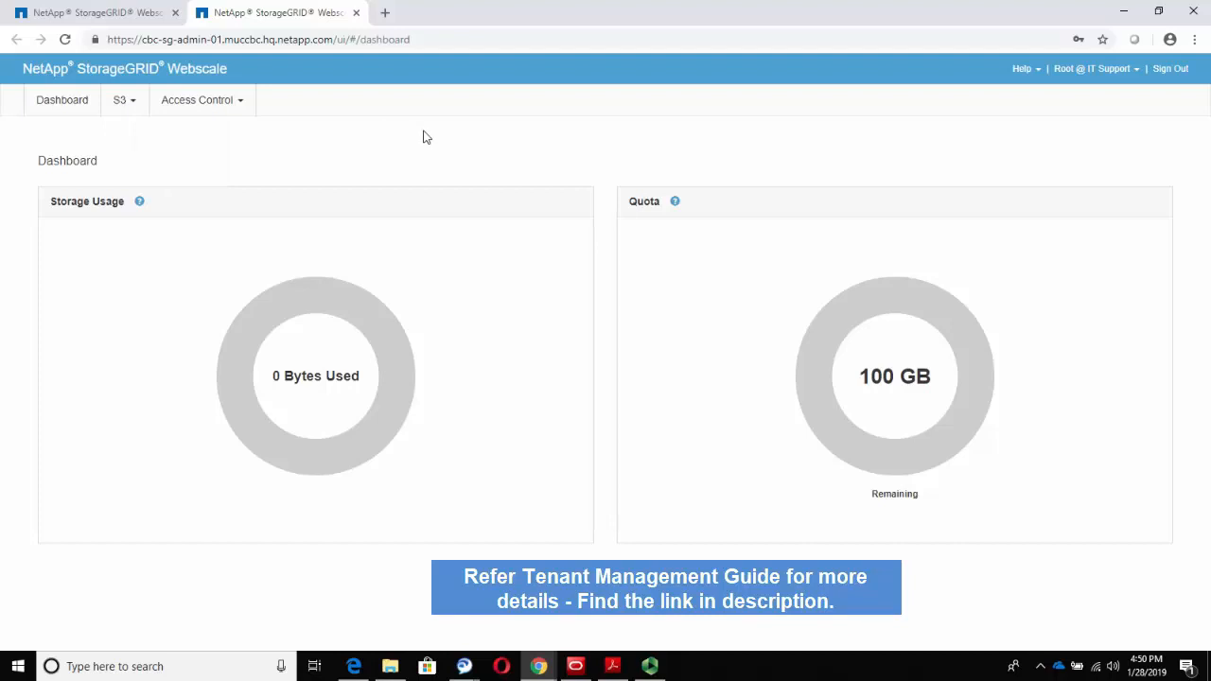